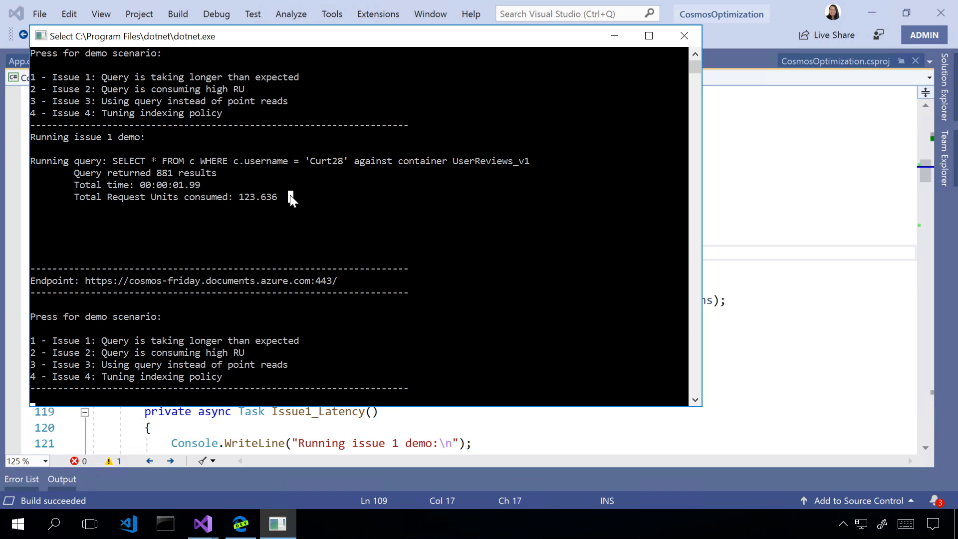
mouse_move(257, 203)
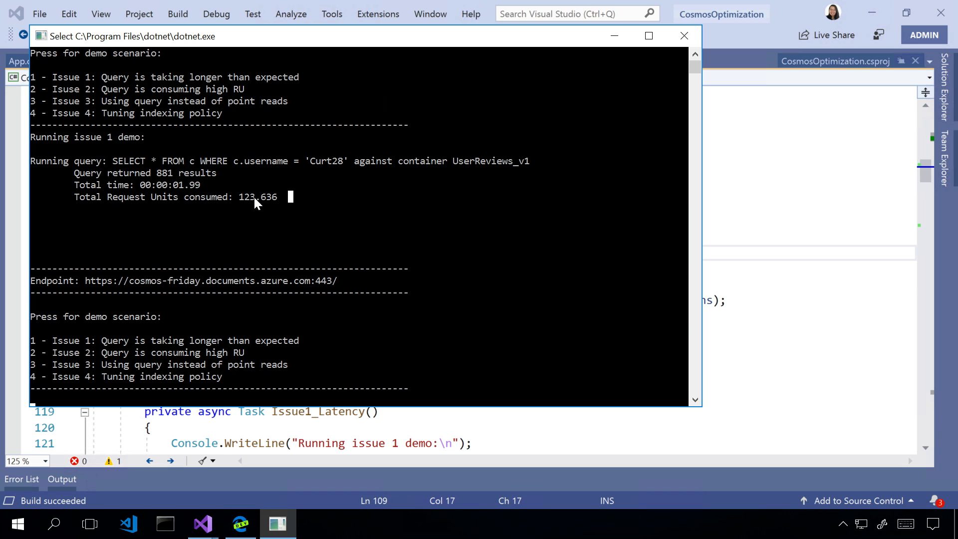
mouse_move(242, 202)
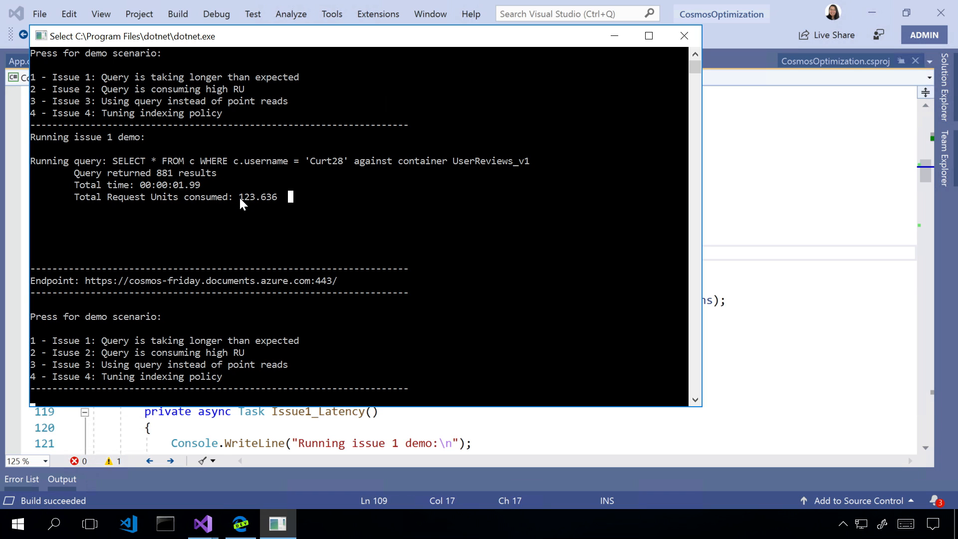